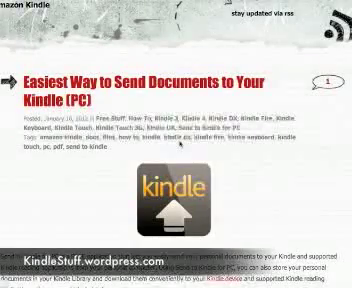
scroll("down", 3)
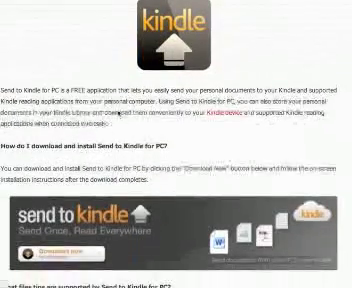
scroll("down", 3)
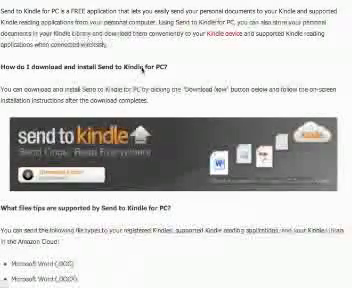
scroll("down", 3)
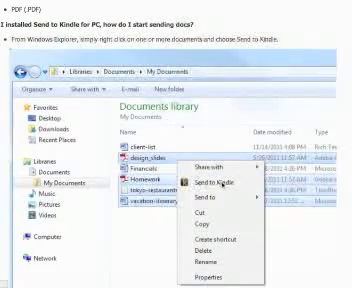
scroll("down", 3)
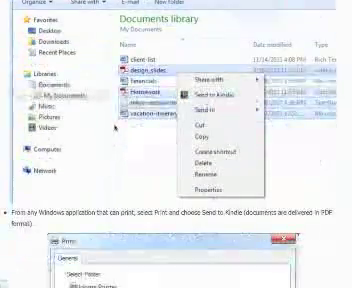
scroll("down", 3)
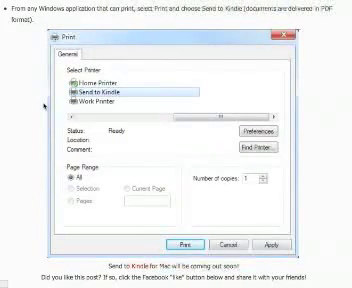
scroll("down", 3)
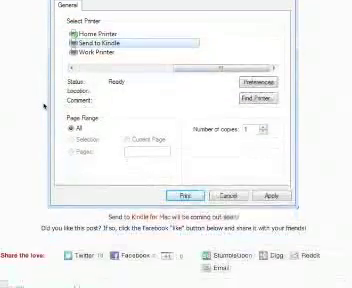